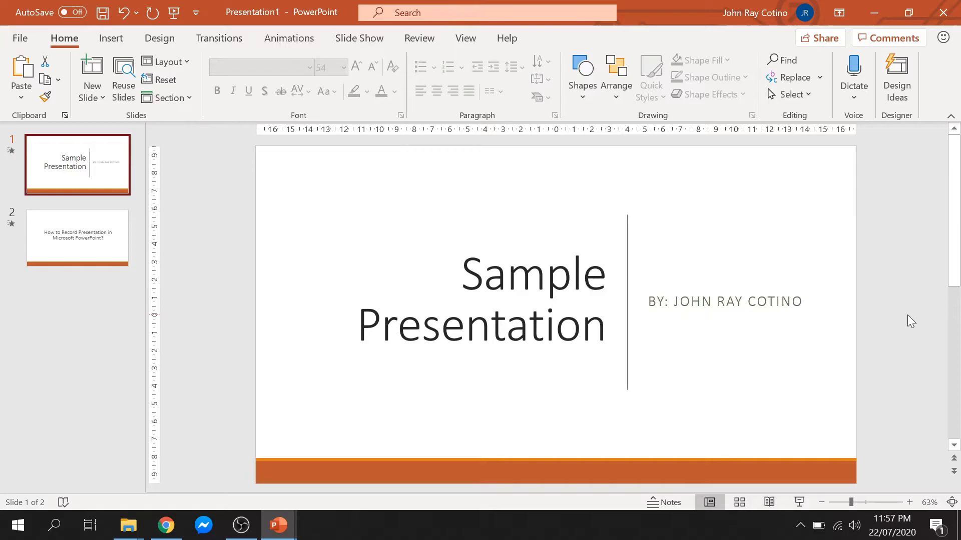
pyautogui.moveTo(359, 38)
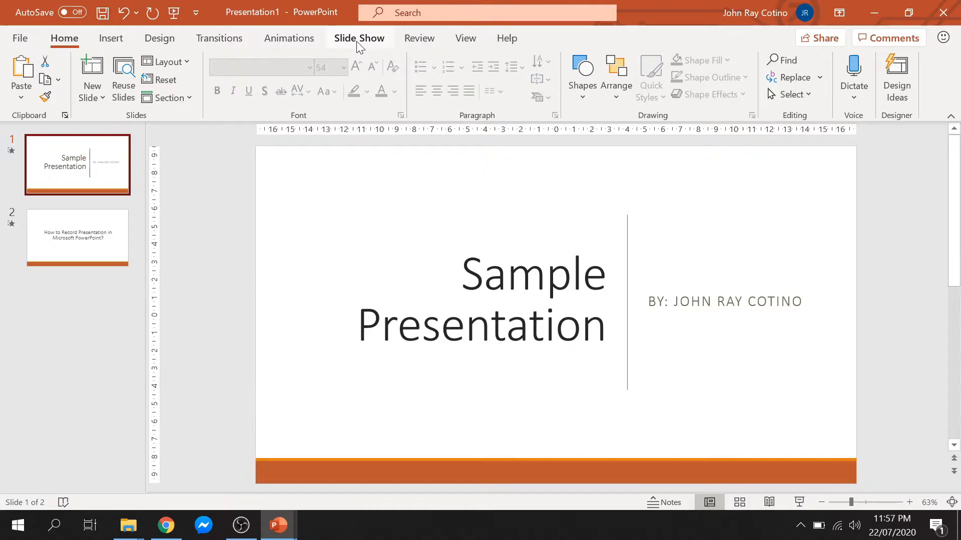
# Open the Slide Show tab to reach the Record Slide Show options
pyautogui.click(359, 38)
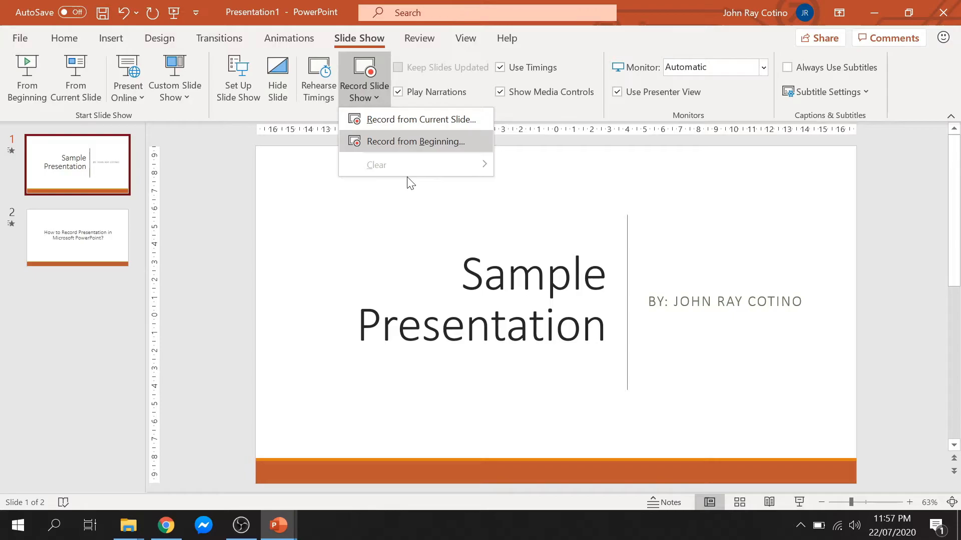
# Start Record from Beginning and check the Notes toggle and Clear recordings option
pyautogui.click(415, 142)
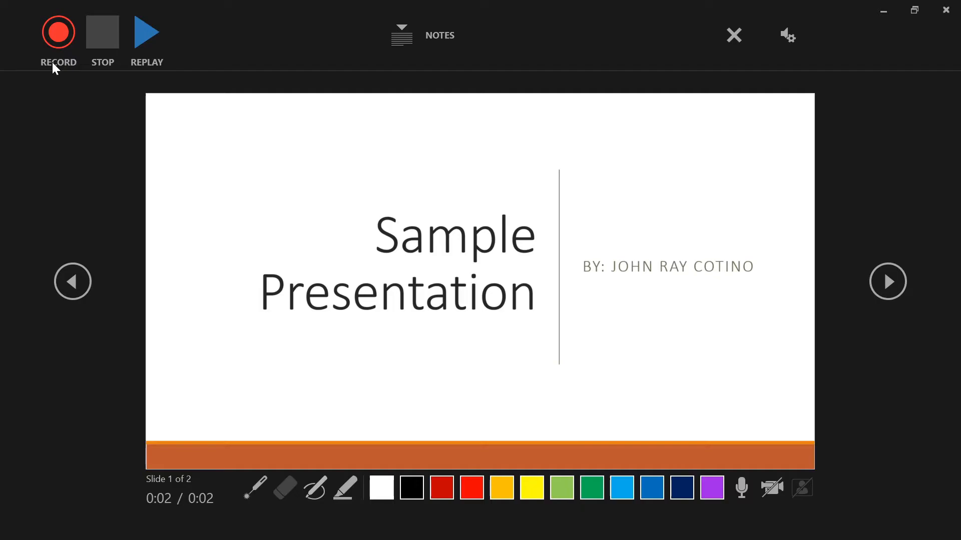
pyautogui.moveTo(341, 39)
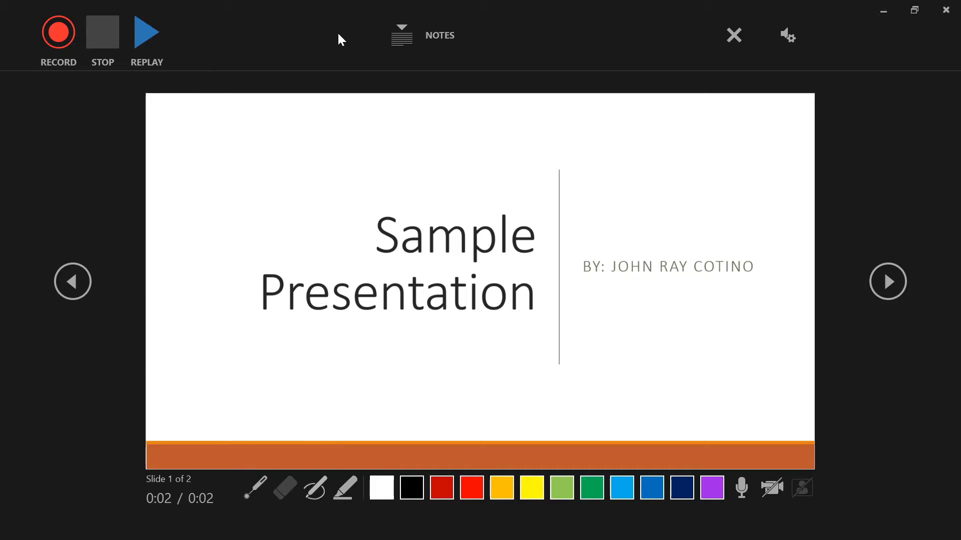
pyautogui.moveTo(421, 35)
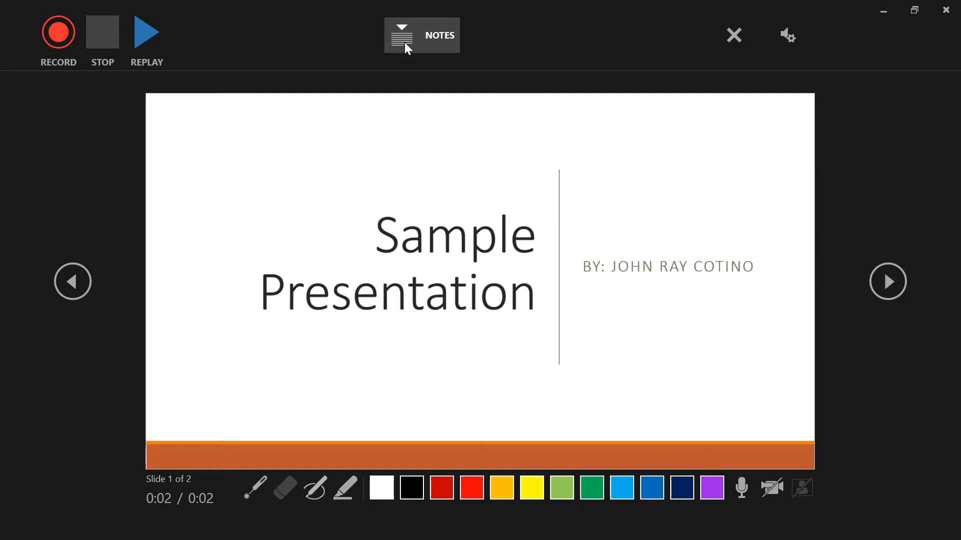
pyautogui.click(421, 35)
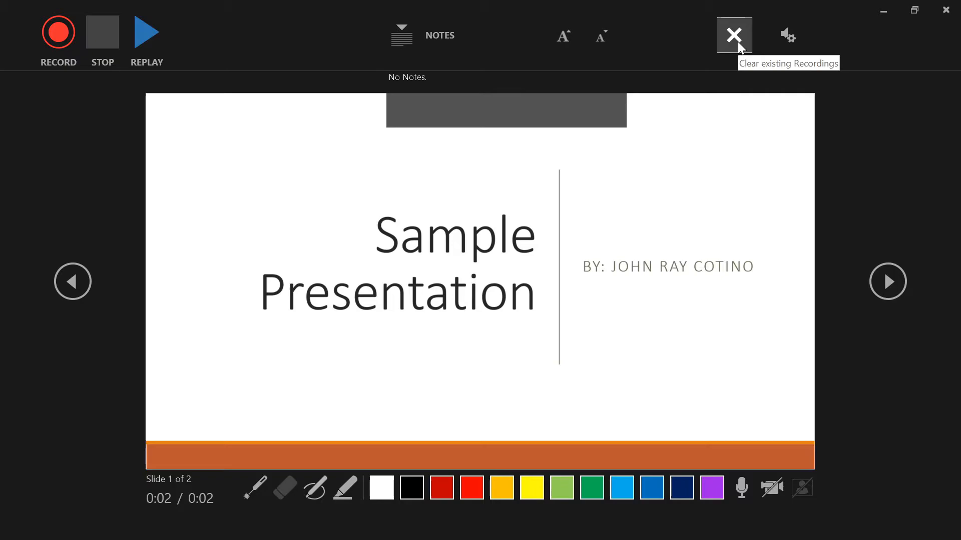
pyautogui.click(788, 35)
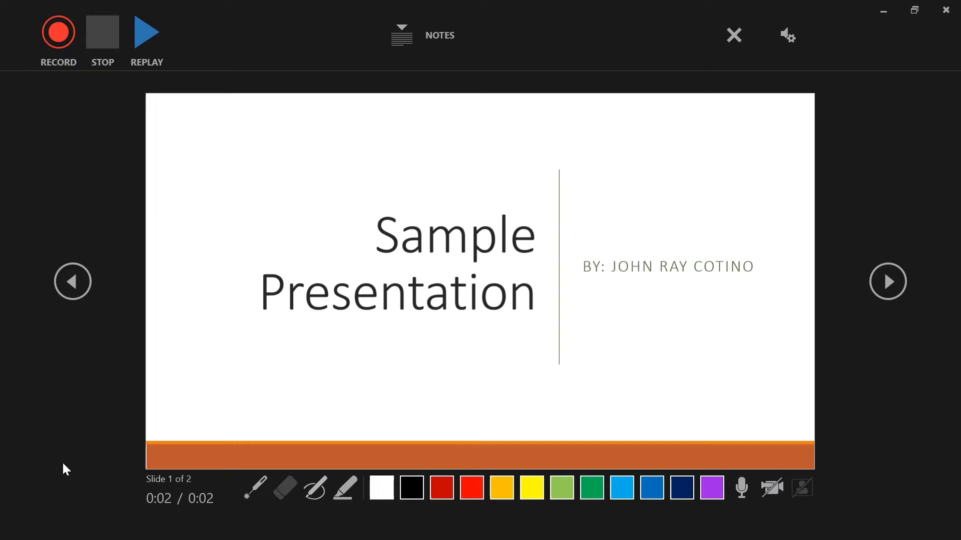
pyautogui.moveTo(177, 499)
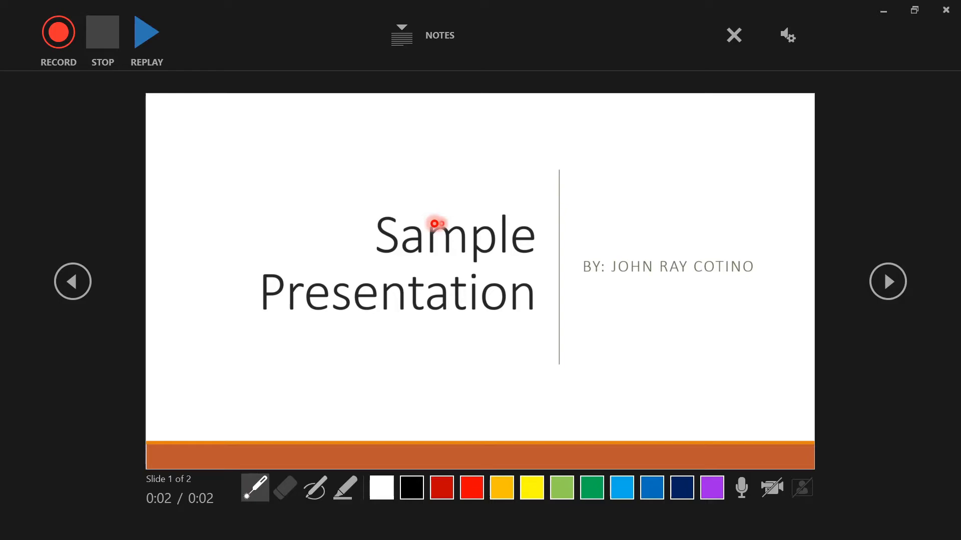
# Test pen and highlighter ink on the title slide, then clear the marks
pyautogui.click(314, 487)
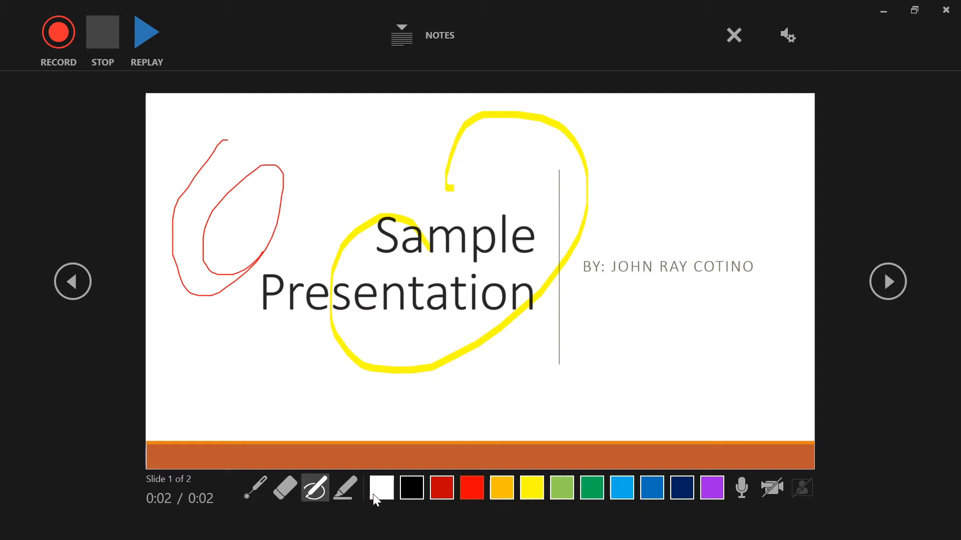
pyautogui.click(284, 488)
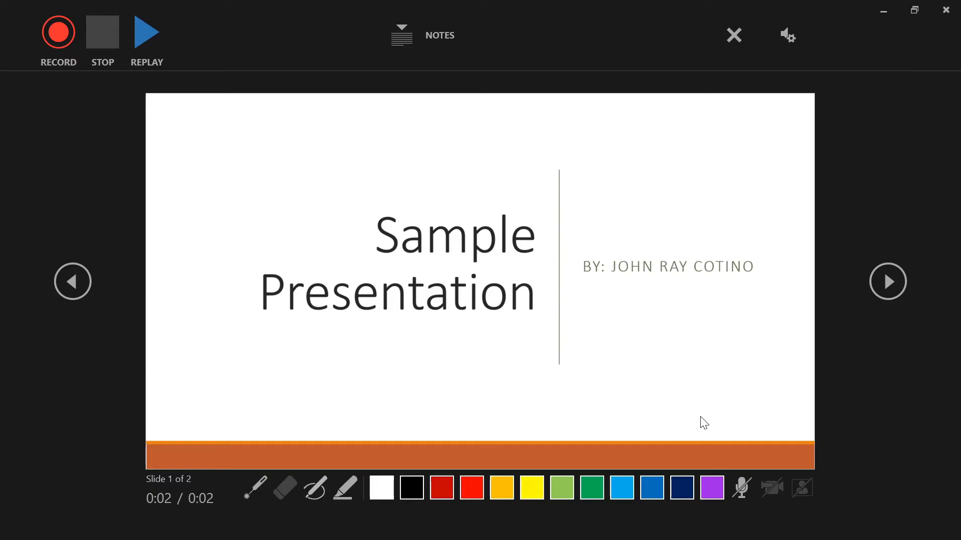
pyautogui.moveTo(772, 488)
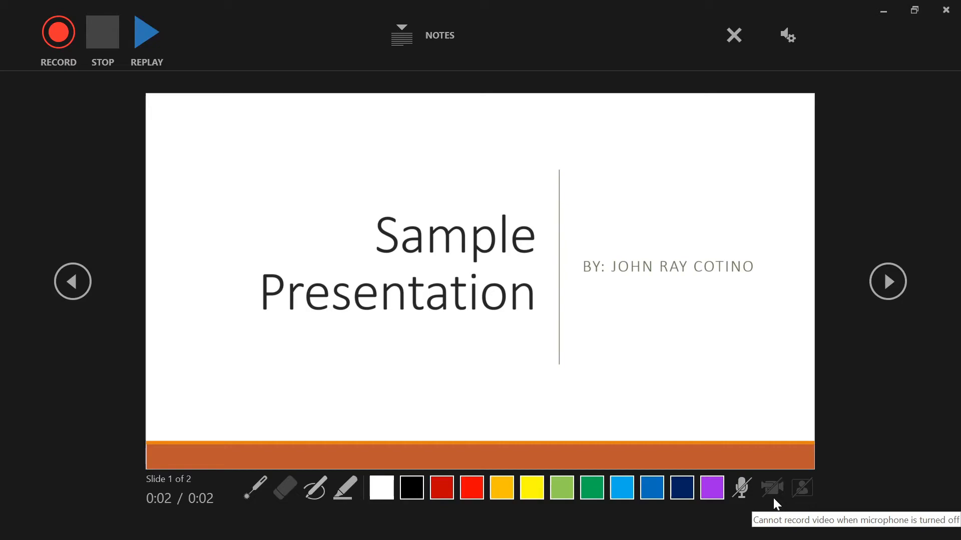
pyautogui.moveTo(889, 306)
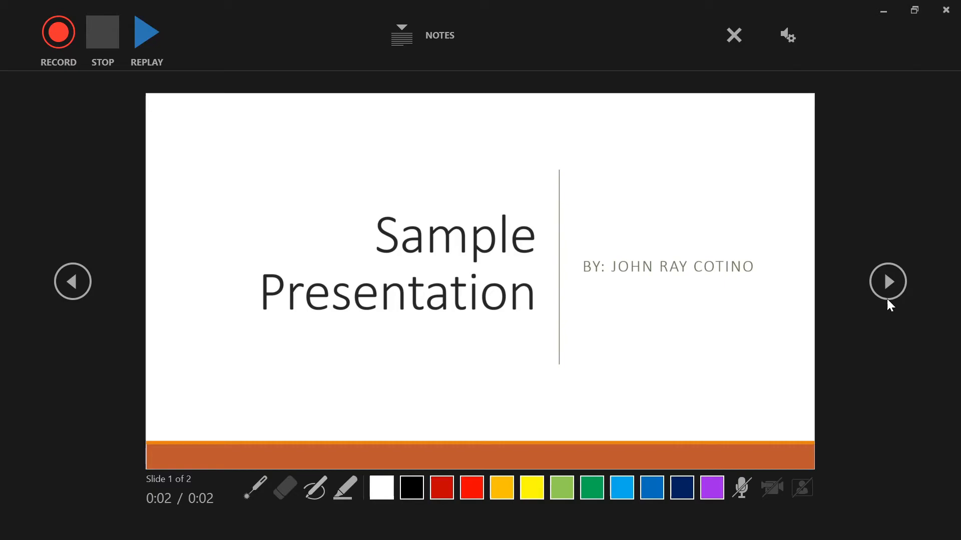
pyautogui.moveTo(477, 404)
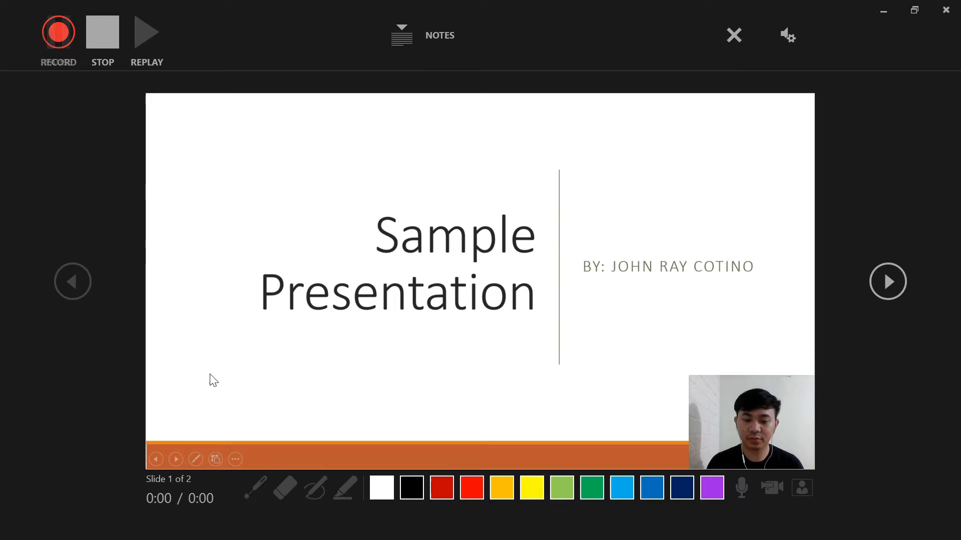
# Start recording webcam narration and draw on the slides with the pen
pyautogui.click(58, 32)
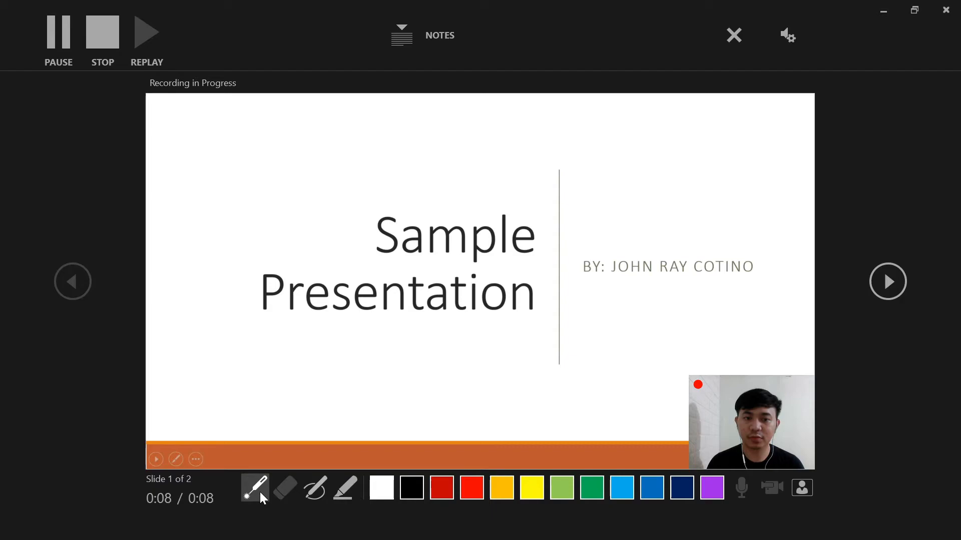
pyautogui.click(887, 282)
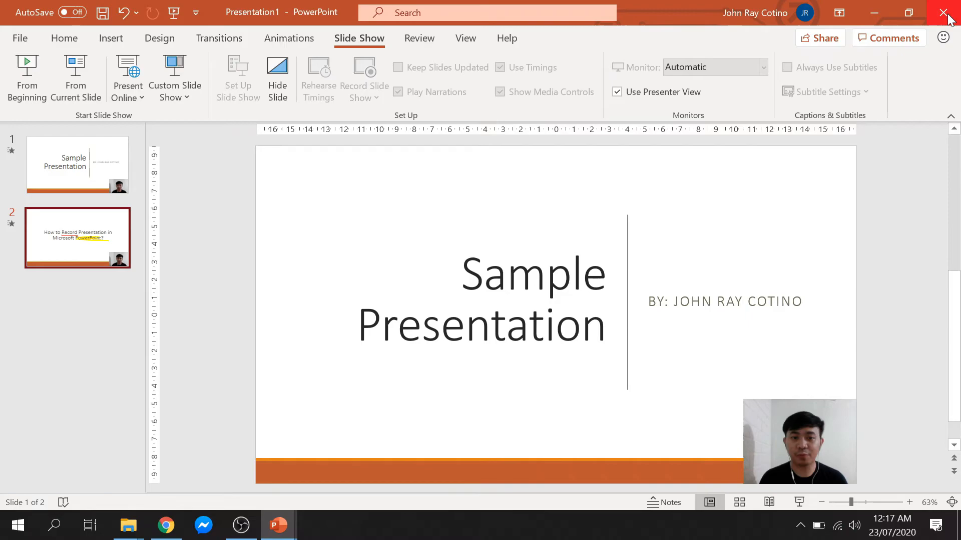
# Review slide 2 with its recorded ink, then go to the File backstage
pyautogui.click(77, 238)
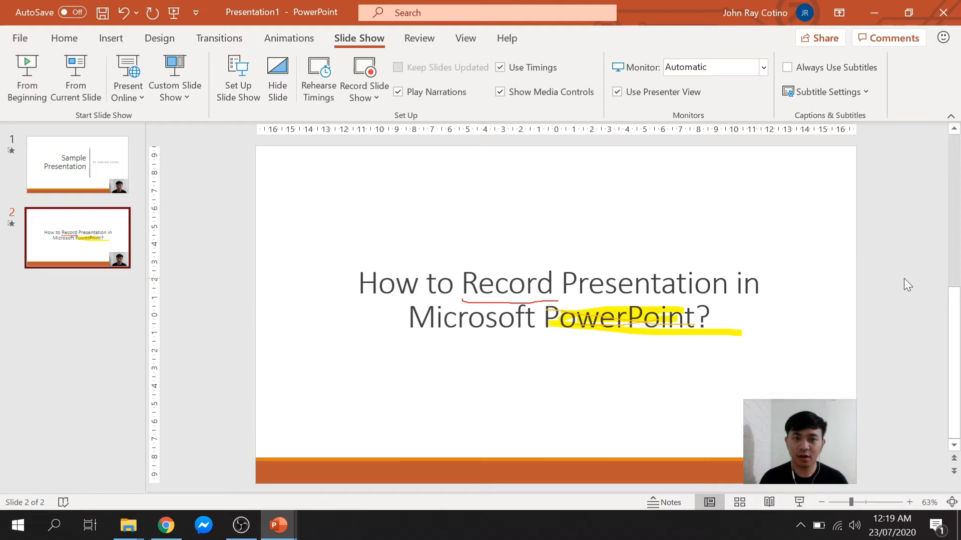
pyautogui.click(20, 38)
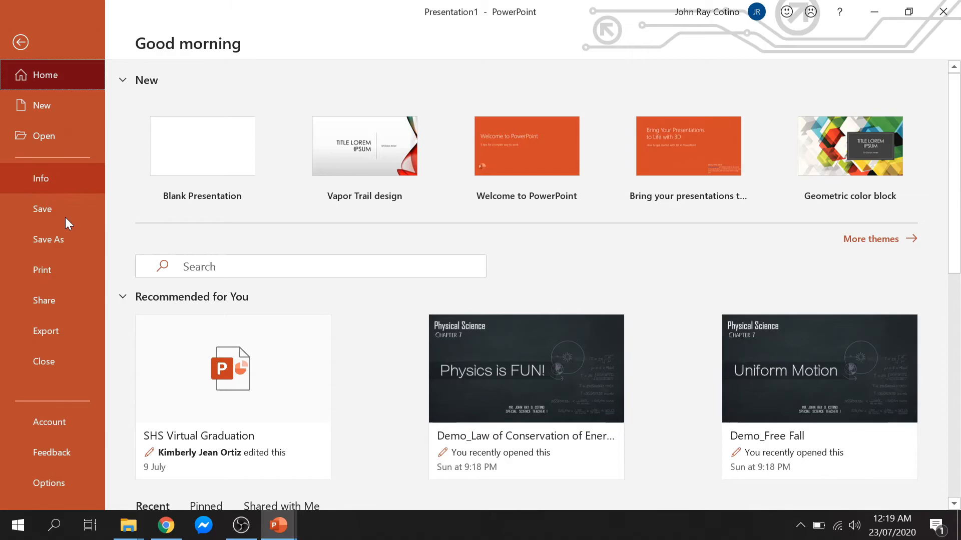
# Save the presentation to This PC as 'Sample Presentation' in MPEG-4 video format
pyautogui.click(48, 240)
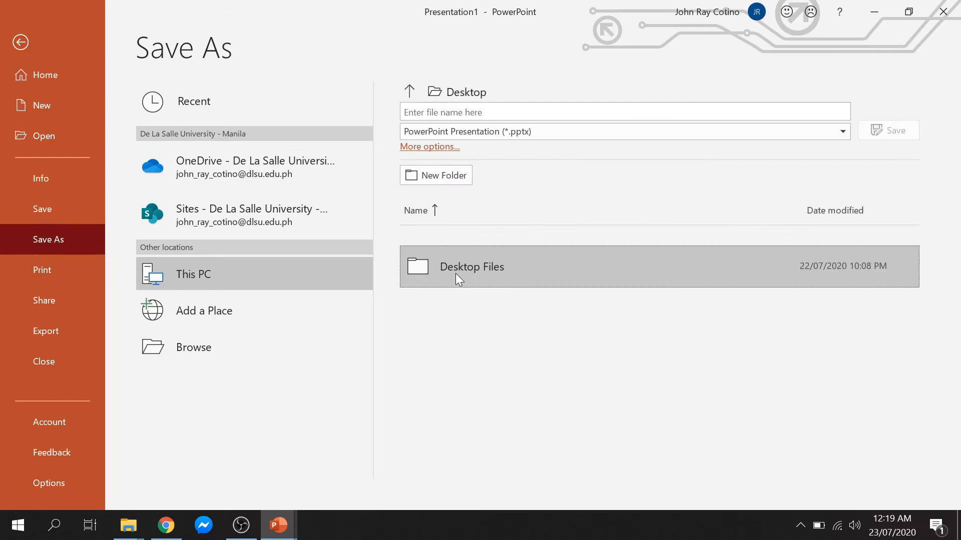
pyautogui.write('Sample')
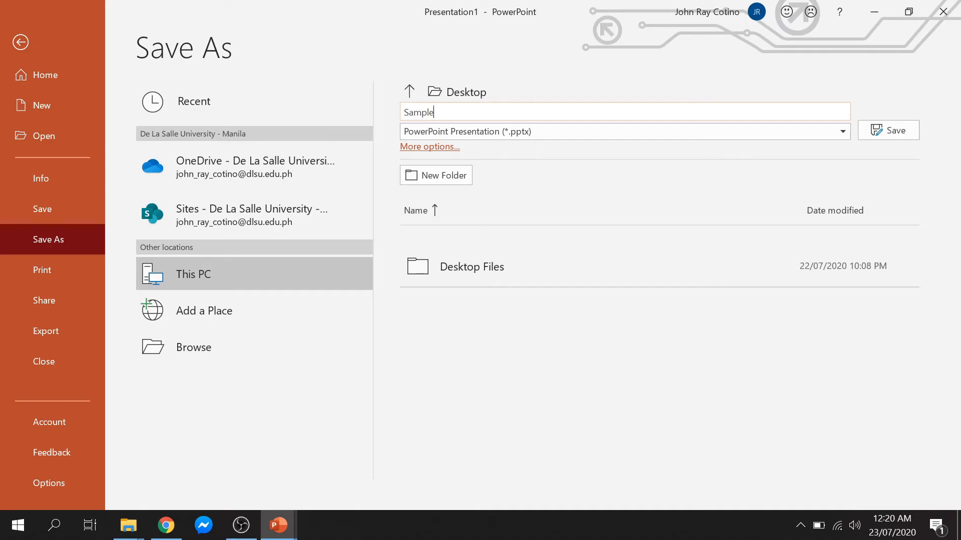
pyautogui.write('Presentation')
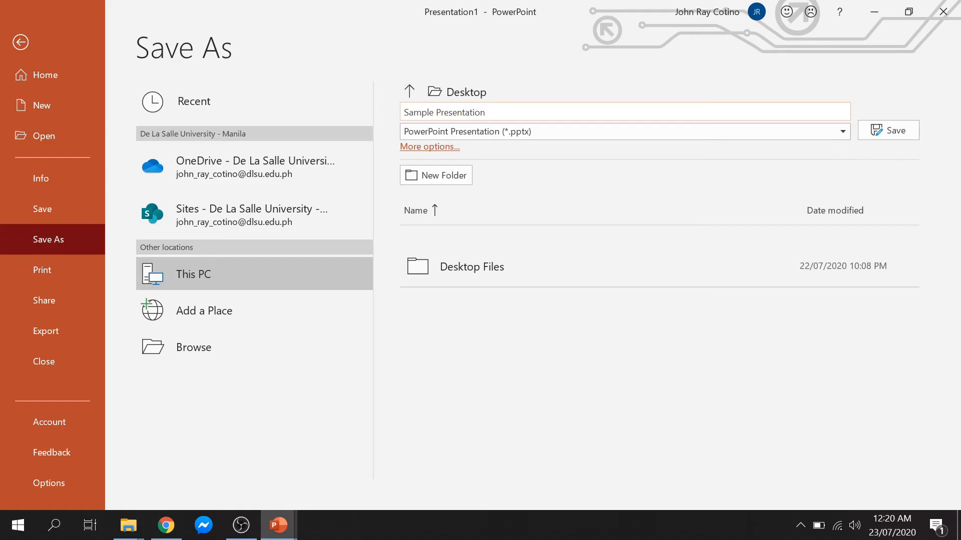
pyautogui.click(842, 131)
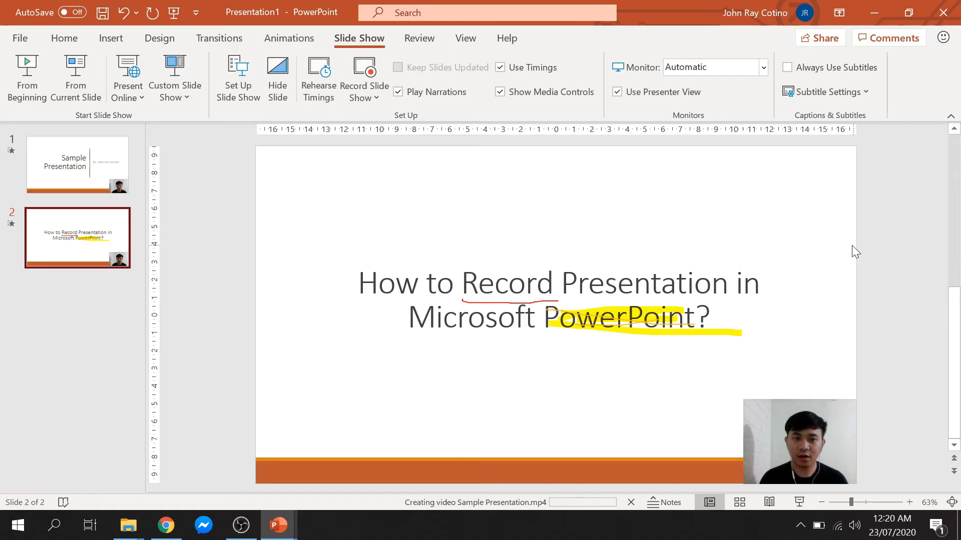
pyautogui.moveTo(886, 256)
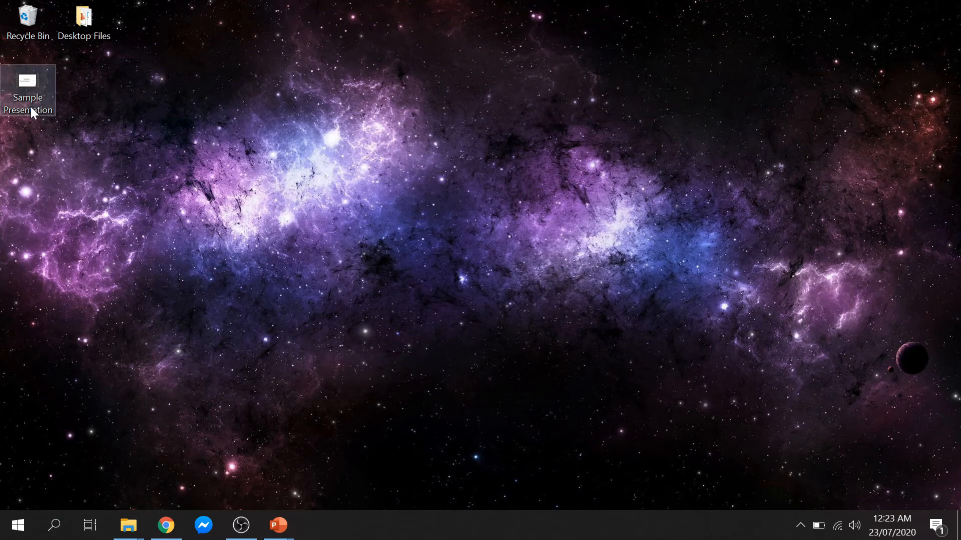
# Play Sample Presentation.mp4 from the desktop in VLC
pyautogui.doubleClick(28, 89)
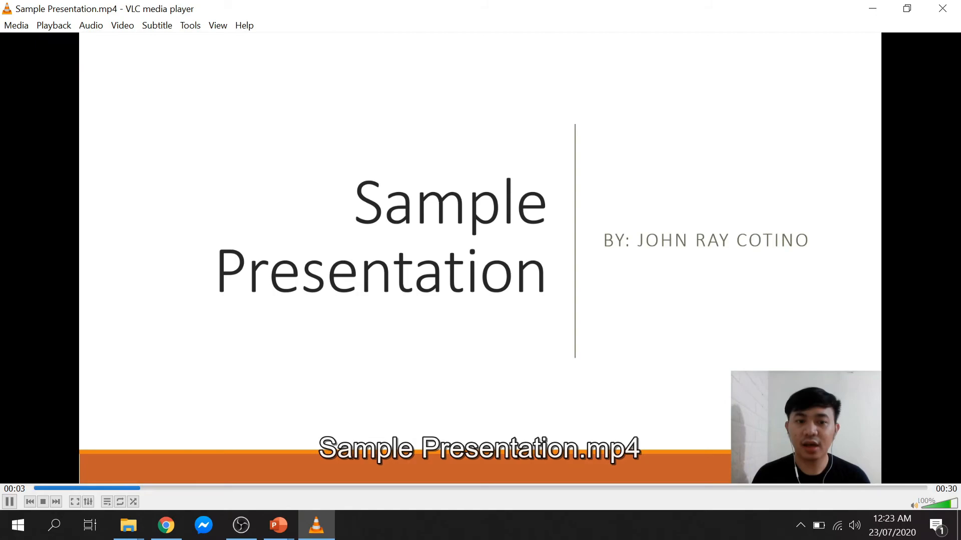